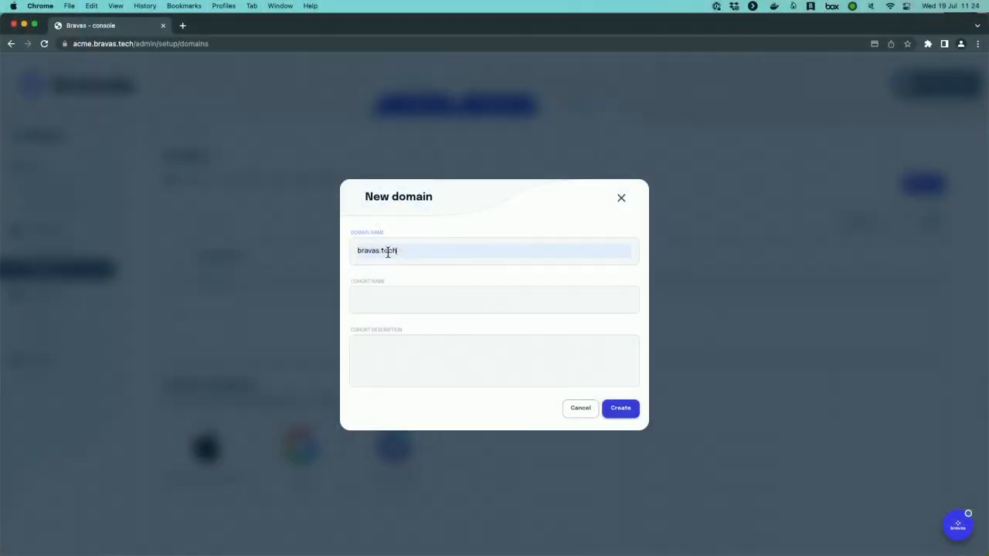
Step: Request new domain ext.bravas.io for cohort Contractors; it is rejected as invalid
{"action": "type", "text": "bravas.io"}
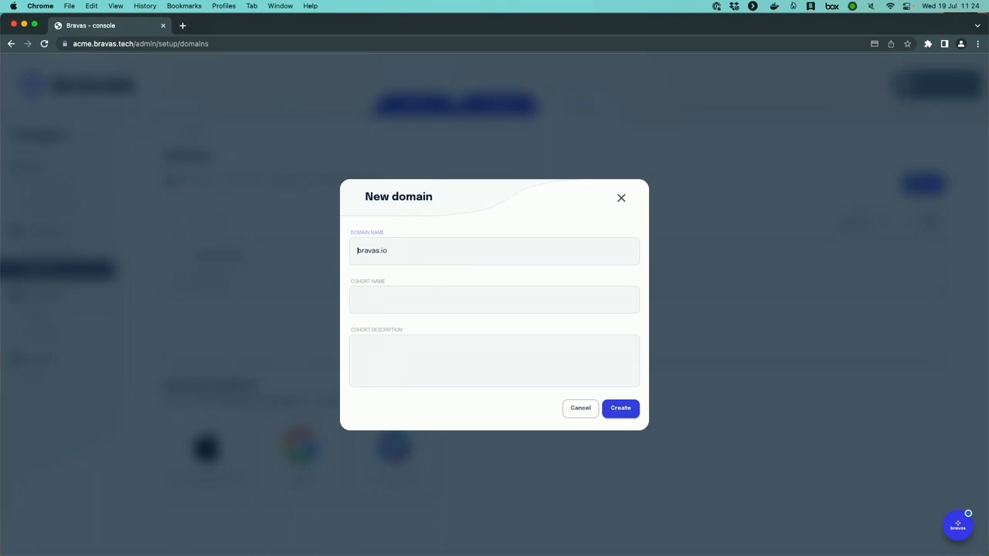
{"action": "type", "text": "ext."}
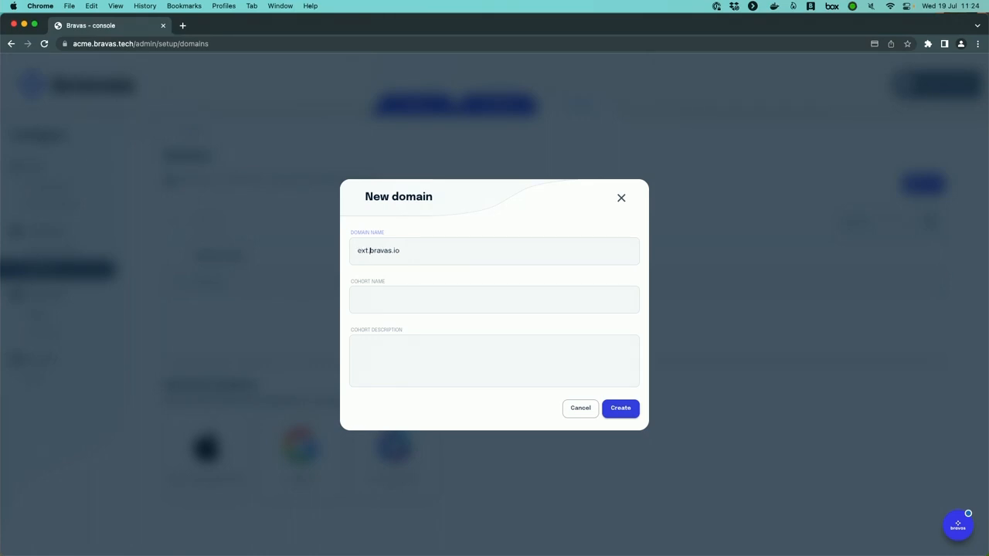
{"action": "type", "text": "Contr"}
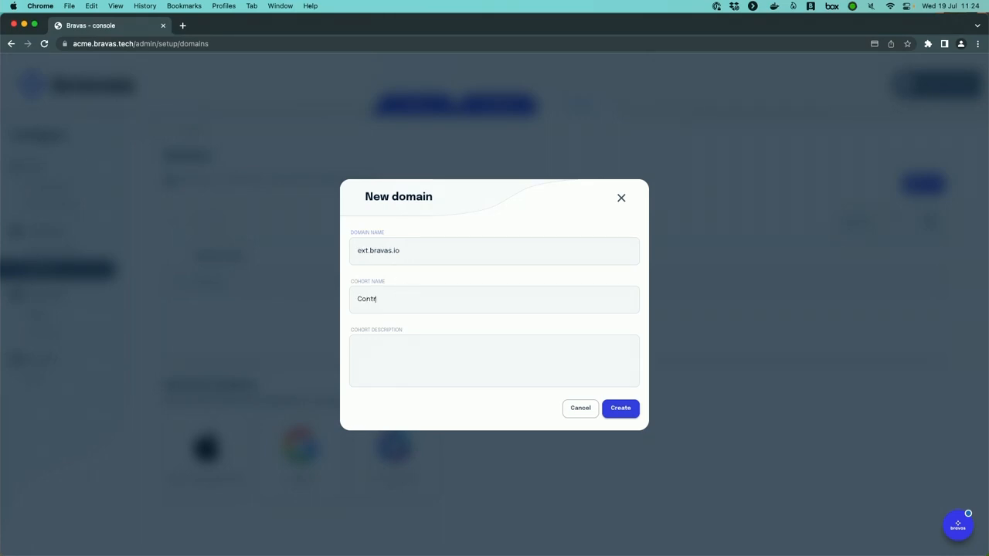
{"action": "type", "text": "actors"}
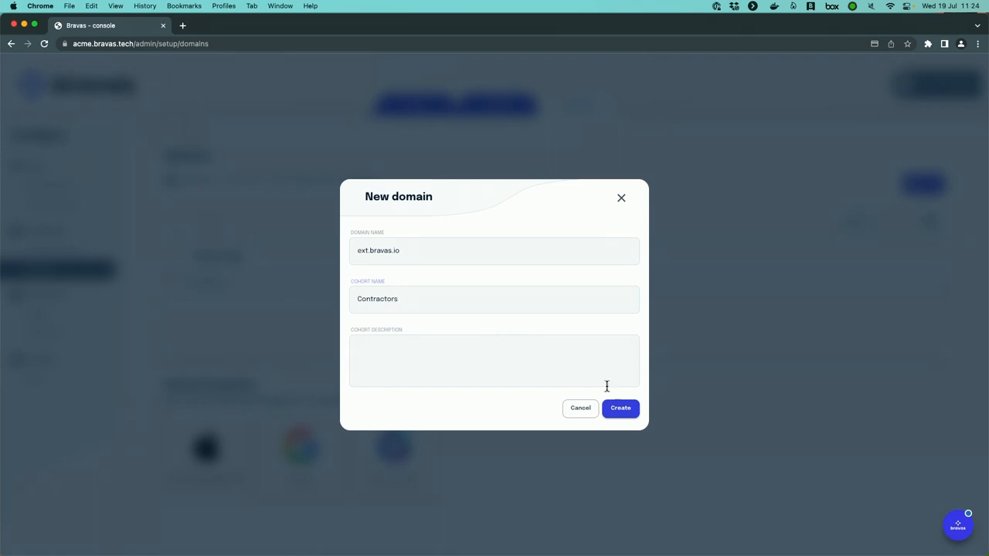
{"action": "left_click", "coordinate": [620, 408]}
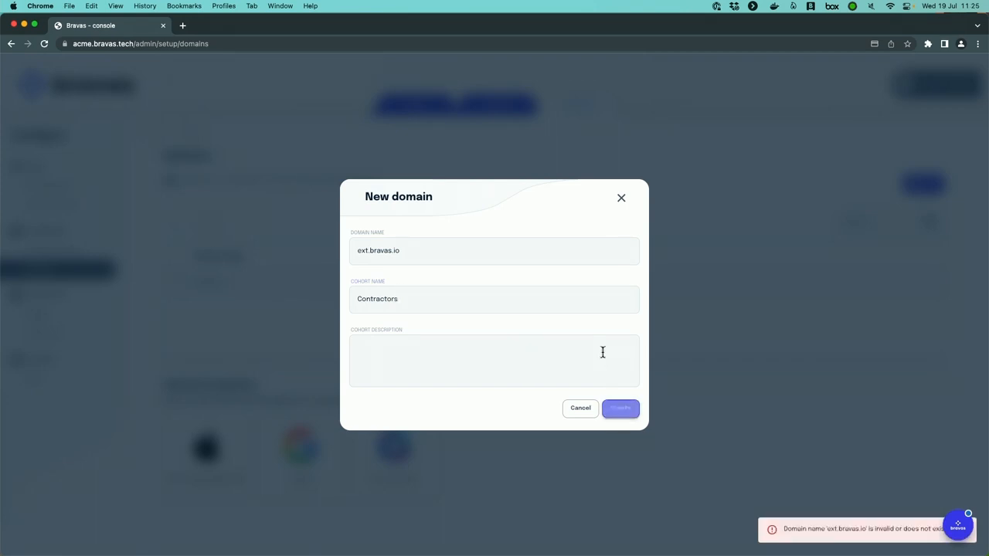
{"action": "mouse_move", "coordinate": [621, 408]}
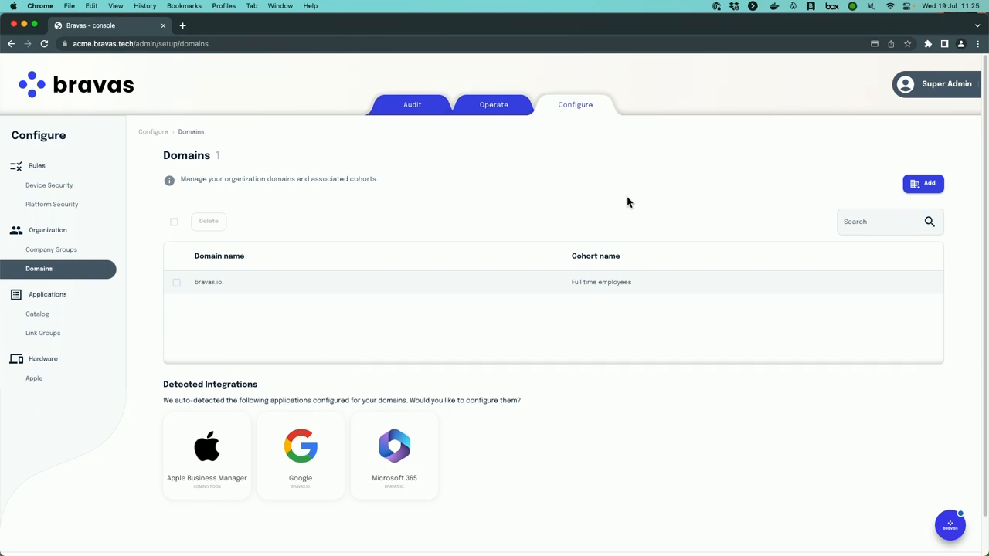
Step: Open the demo organization's empty application catalog in a second browser tab
{"action": "left_click", "coordinate": [37, 314]}
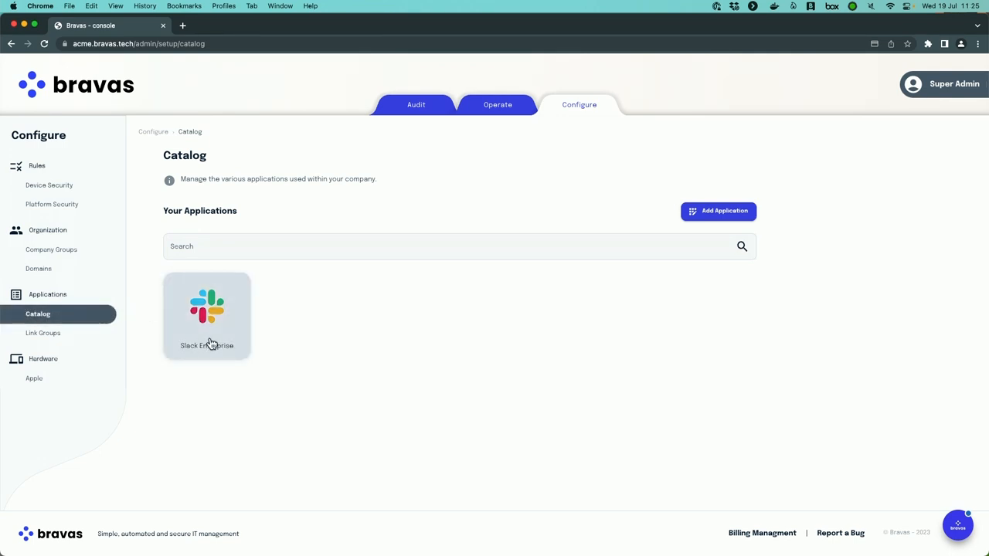
{"action": "mouse_move", "coordinate": [191, 27]}
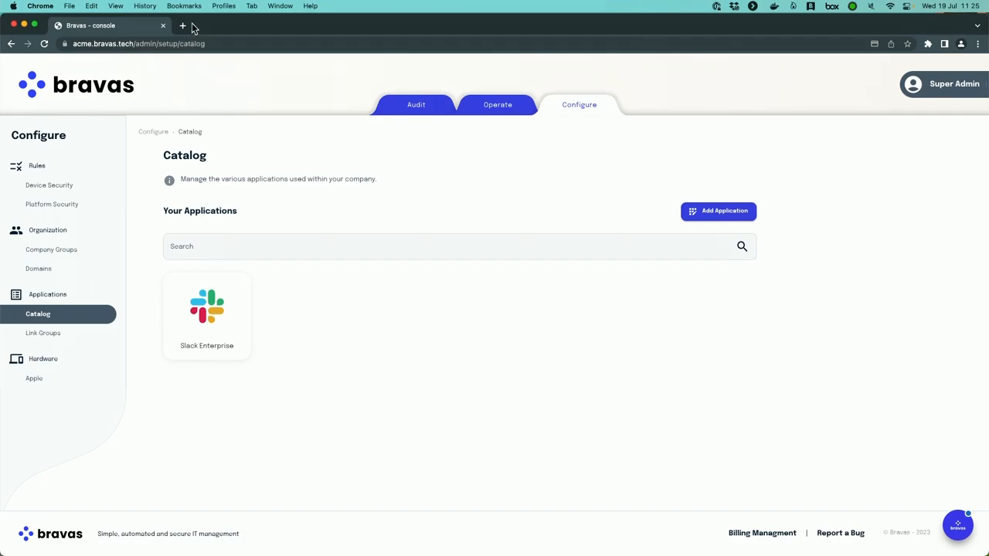
{"action": "left_click", "coordinate": [183, 25]}
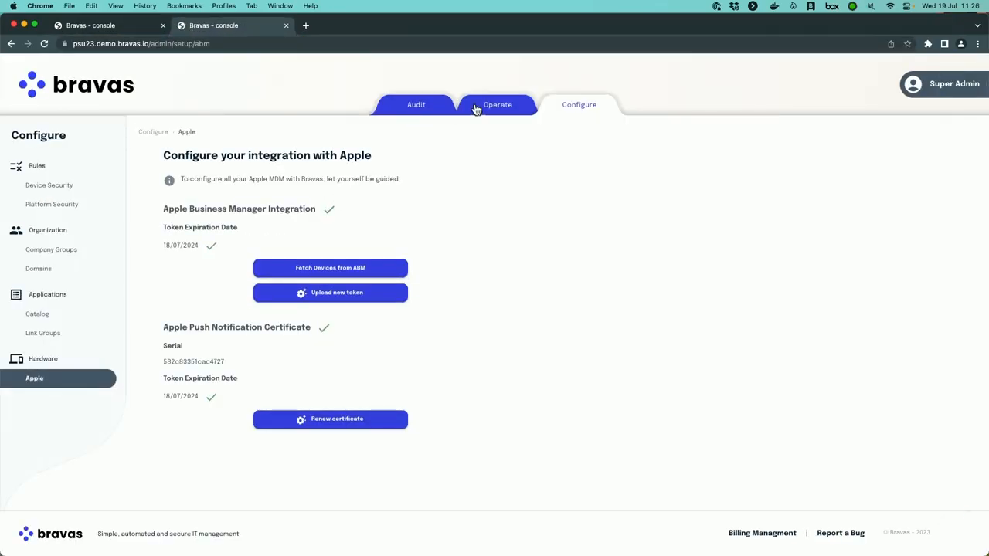
{"action": "left_click", "coordinate": [37, 314]}
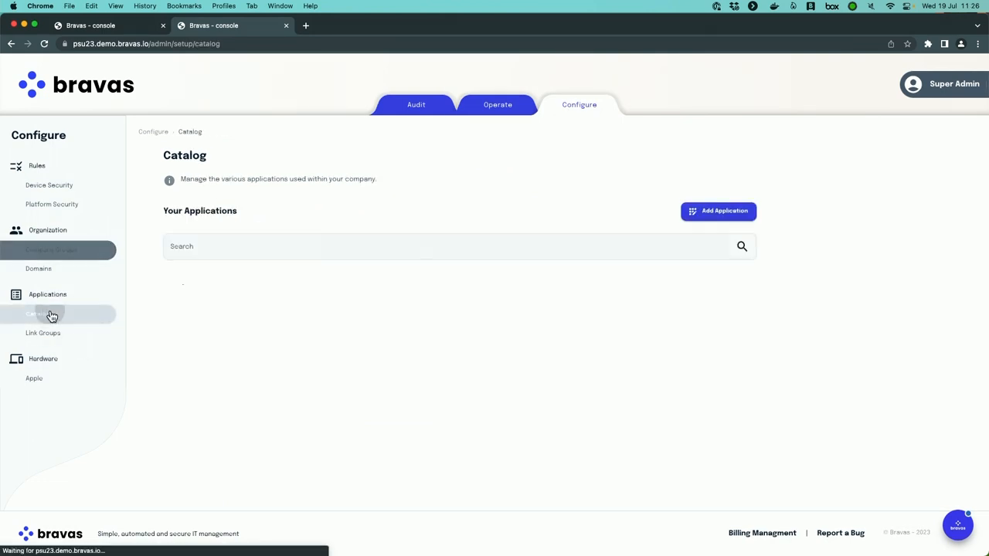
{"action": "left_click", "coordinate": [37, 313]}
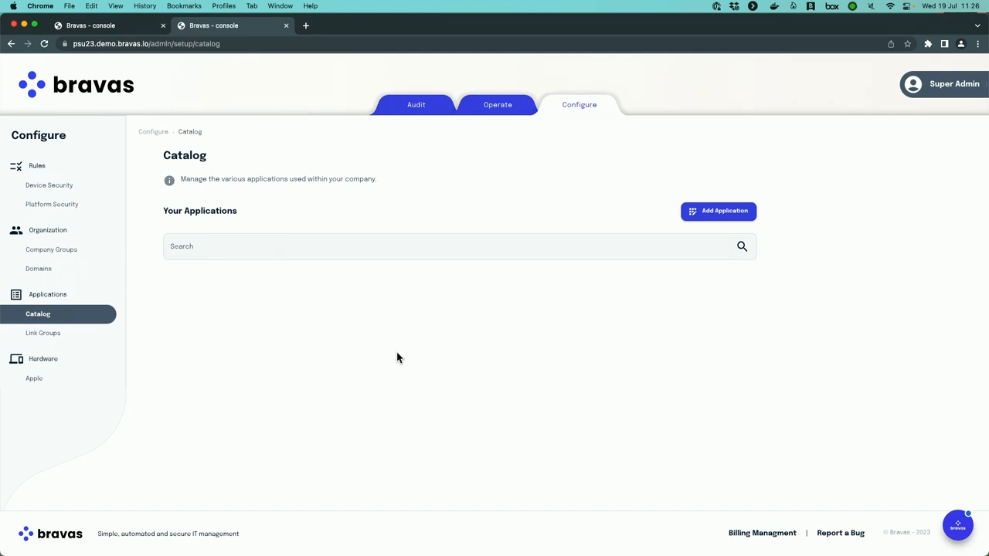
Step: Add Slack Enterprise as the demo organization's first catalog application
{"action": "left_click", "coordinate": [717, 210]}
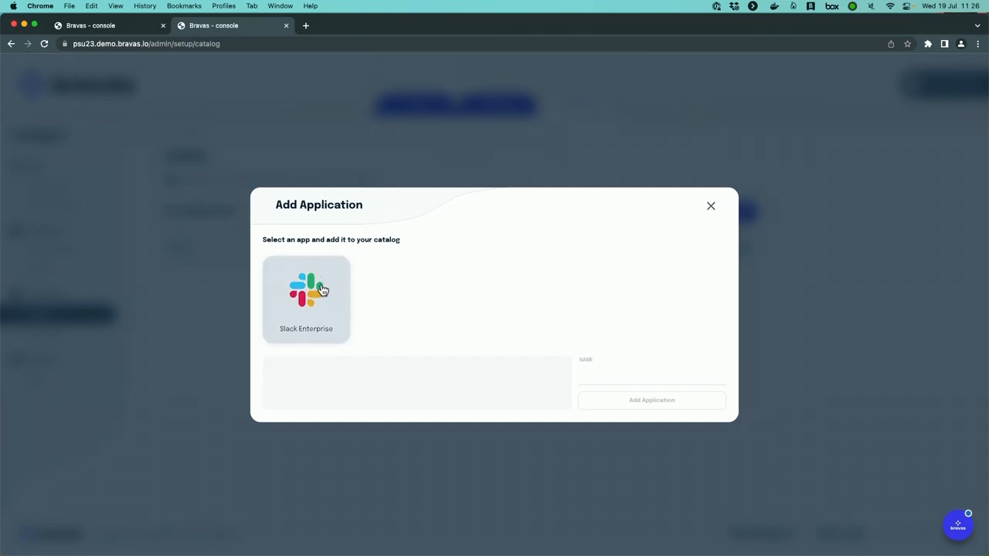
{"action": "left_click", "coordinate": [307, 297]}
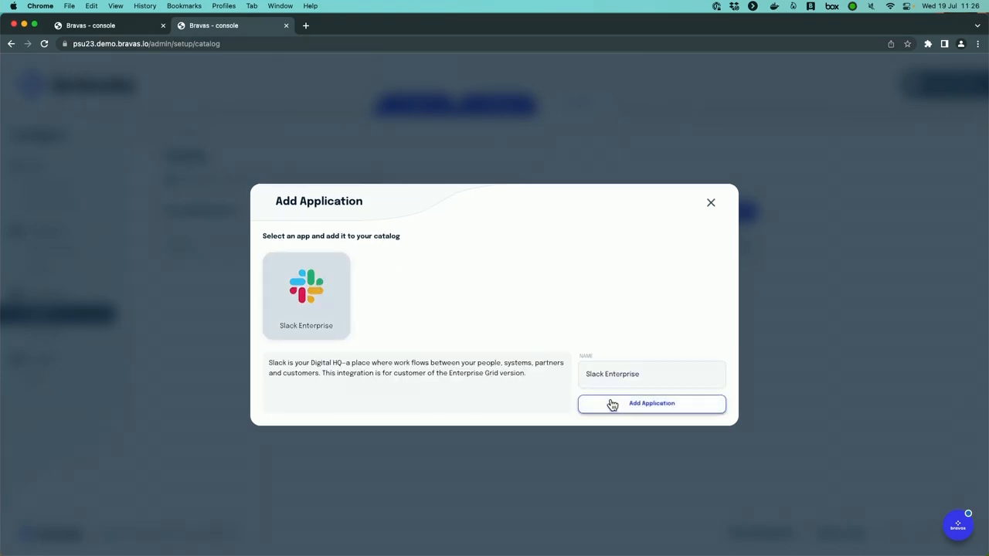
{"action": "left_click", "coordinate": [652, 404]}
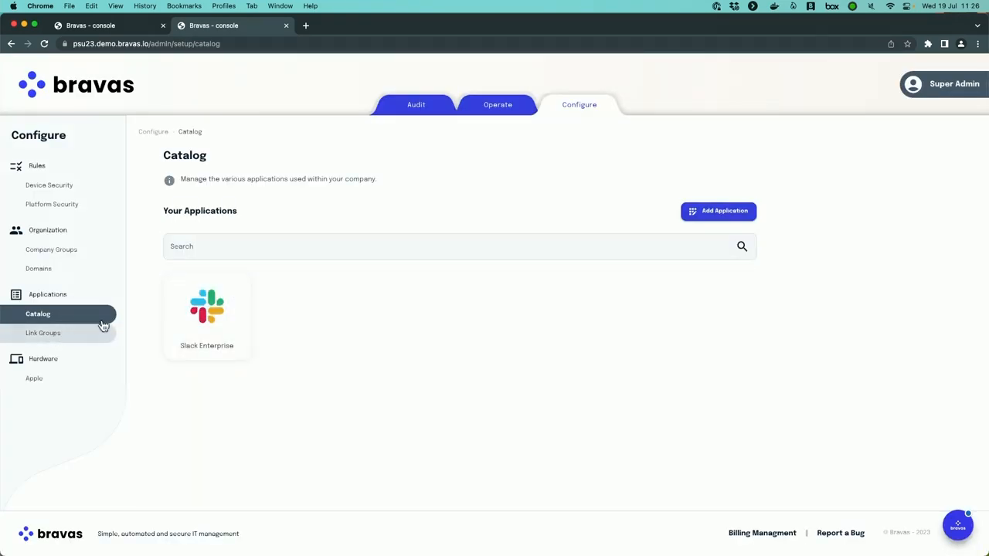
Step: Open the Configure Slack Enterprise wizard at Passwordless authentication
{"action": "left_click", "coordinate": [207, 310]}
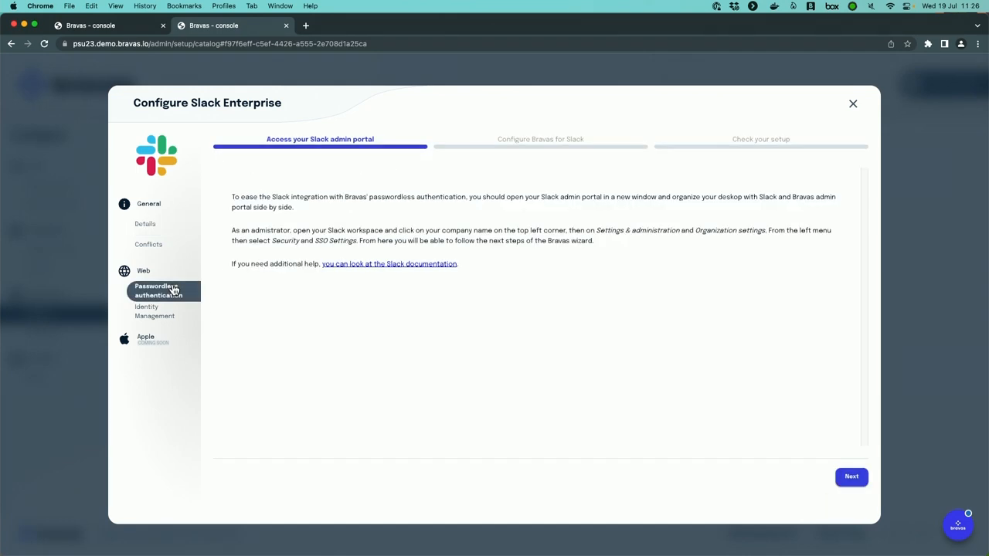
{"action": "mouse_move", "coordinate": [177, 294]}
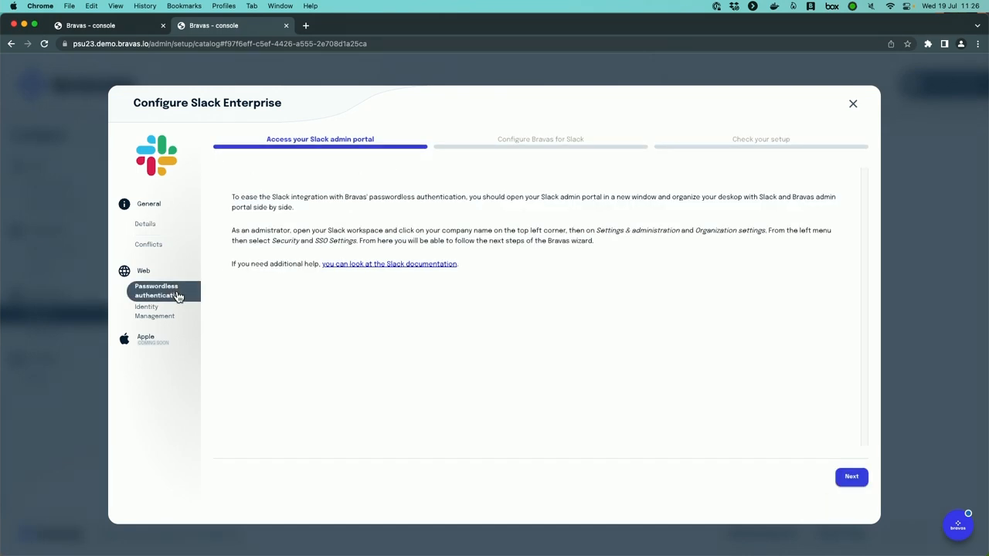
{"action": "mouse_move", "coordinate": [207, 350]}
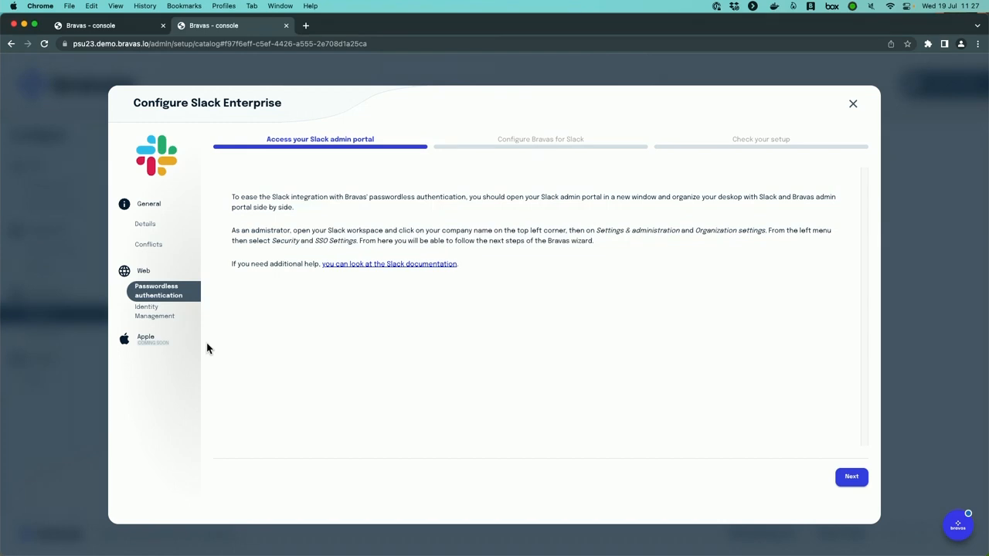
{"action": "mouse_move", "coordinate": [114, 38]}
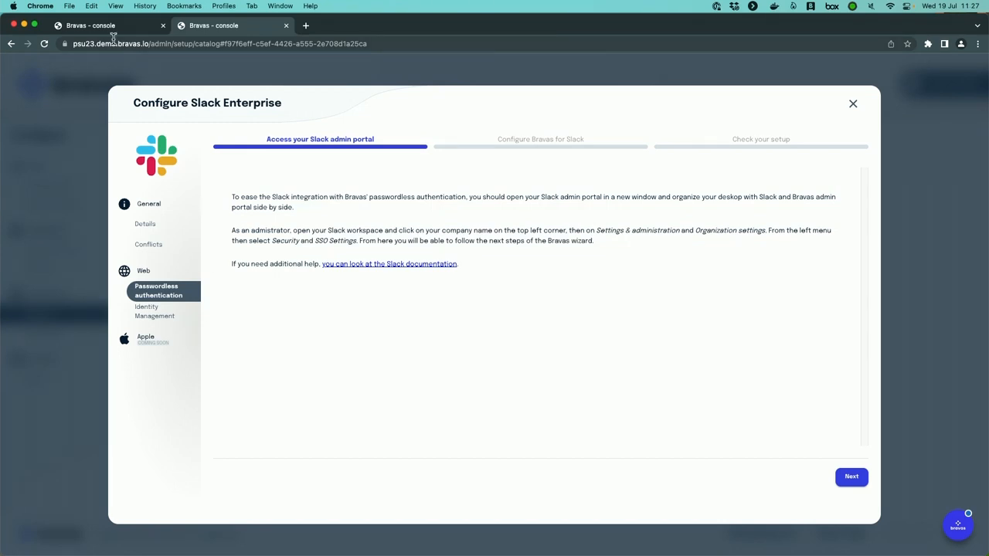
Step: Close the demo tab and open Slack Enterprise's Identity Management guide with the Slack workspace directory
{"action": "left_click", "coordinate": [145, 223]}
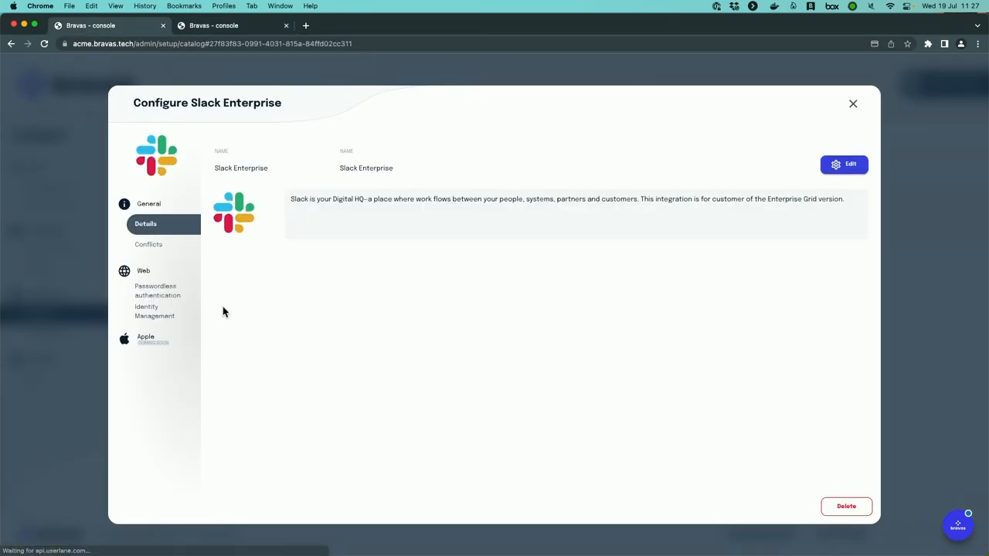
{"action": "mouse_move", "coordinate": [288, 25]}
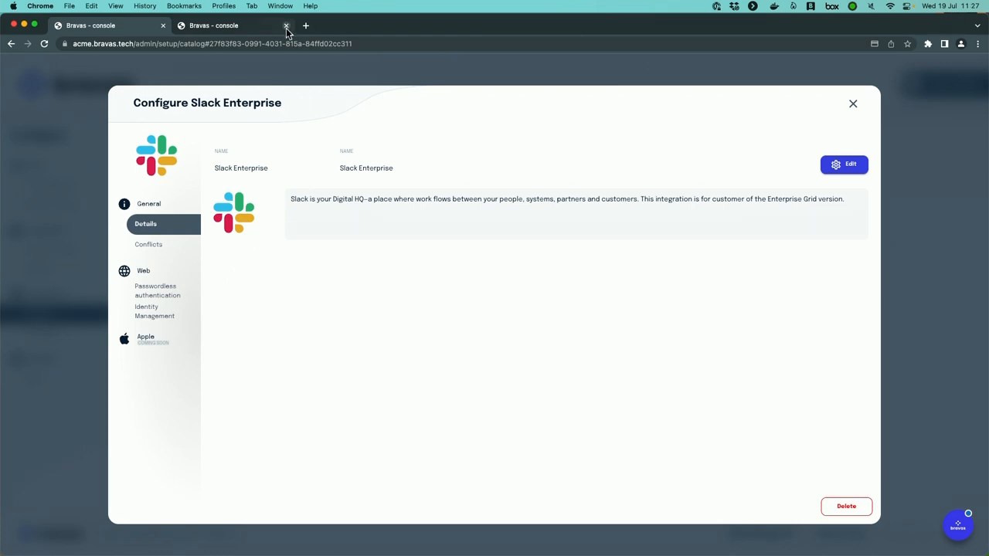
{"action": "left_click", "coordinate": [154, 312]}
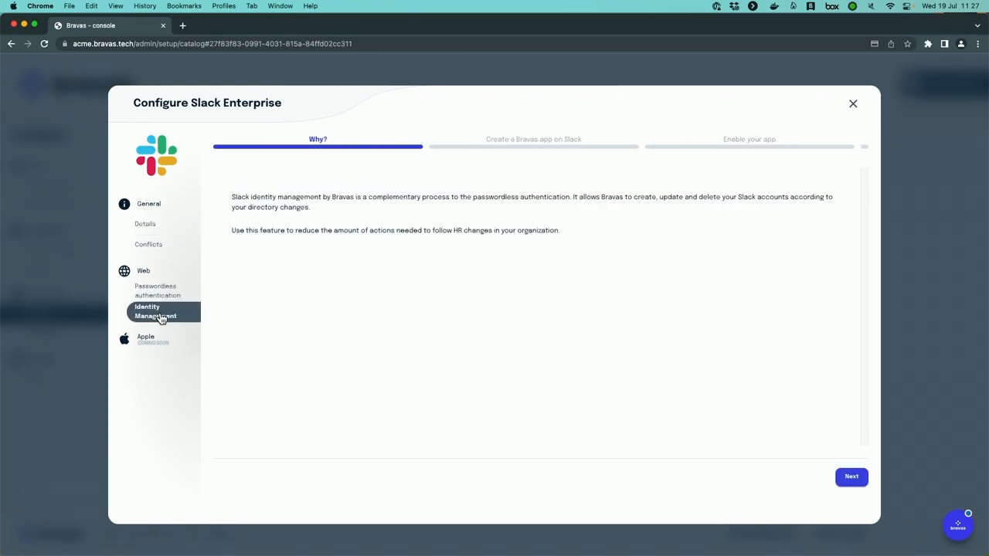
{"action": "left_click", "coordinate": [853, 102]}
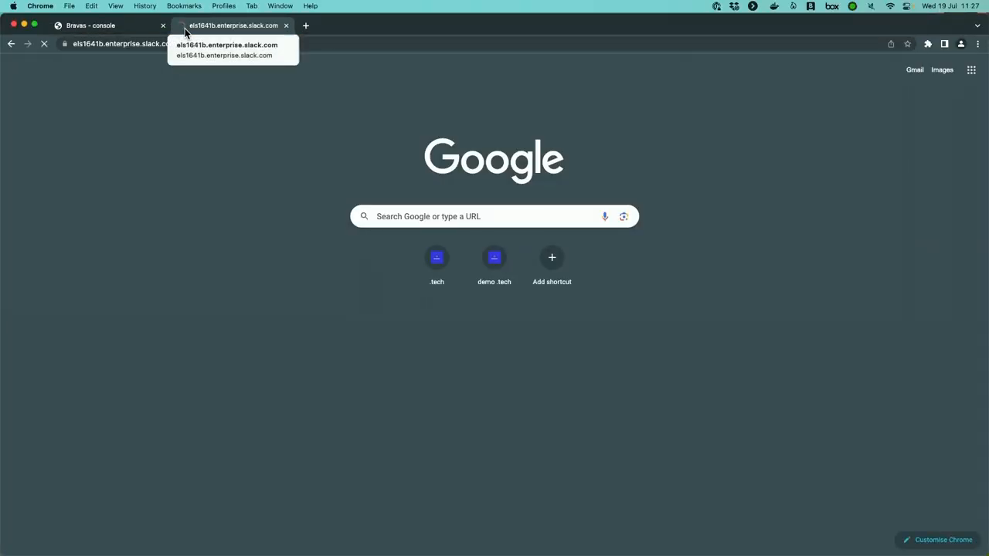
{"action": "left_click", "coordinate": [226, 45]}
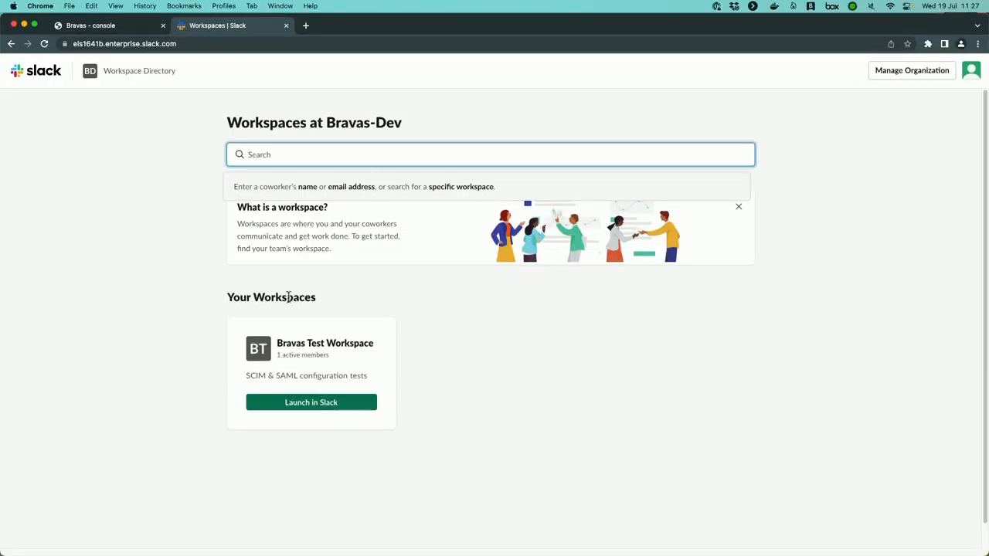
Step: View Bravas-Dev's workspaces in Slack Enterprise Grid admin, then return to the Bravas console
{"action": "left_click", "coordinate": [311, 402]}
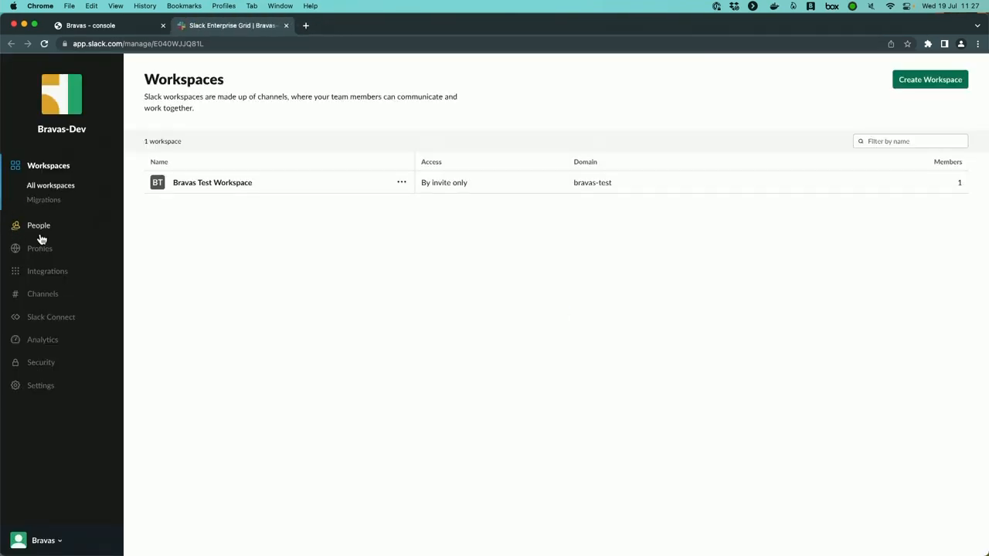
{"action": "left_click", "coordinate": [37, 225]}
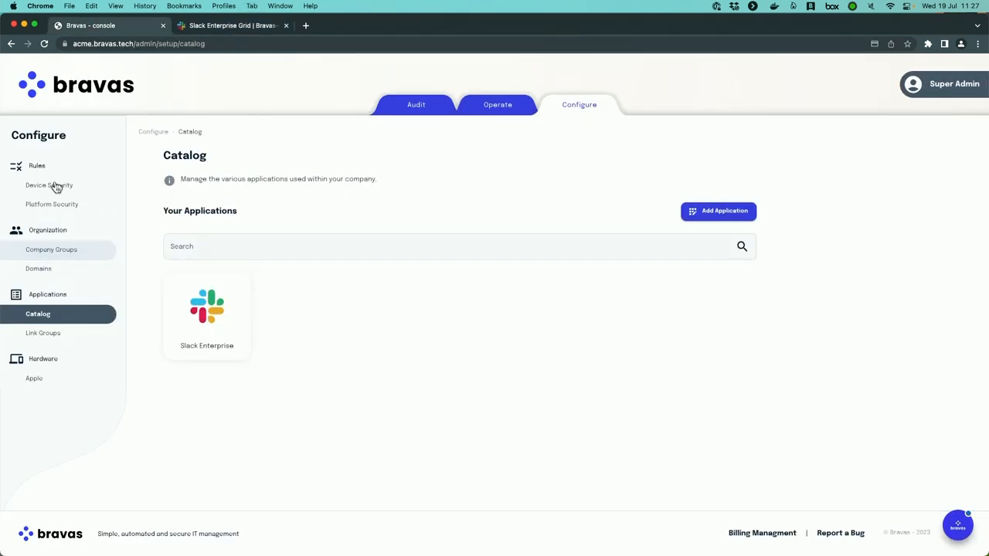
{"action": "left_click", "coordinate": [497, 105]}
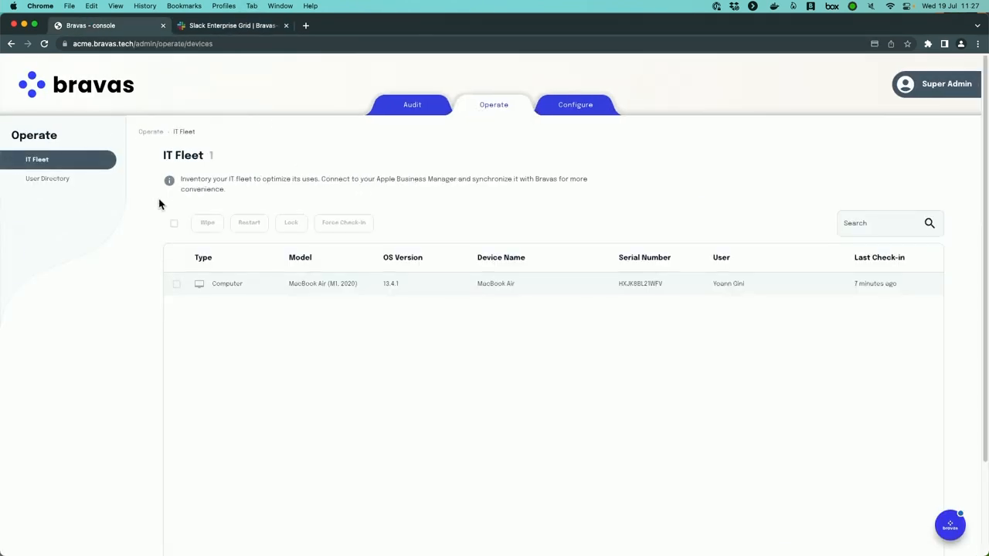
{"action": "left_click", "coordinate": [46, 180]}
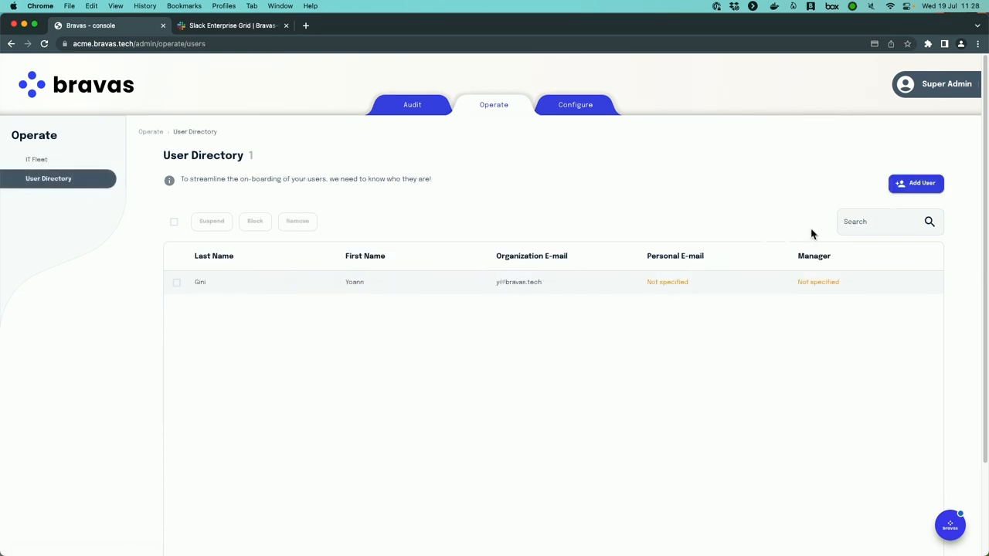
{"action": "left_click", "coordinate": [917, 183]}
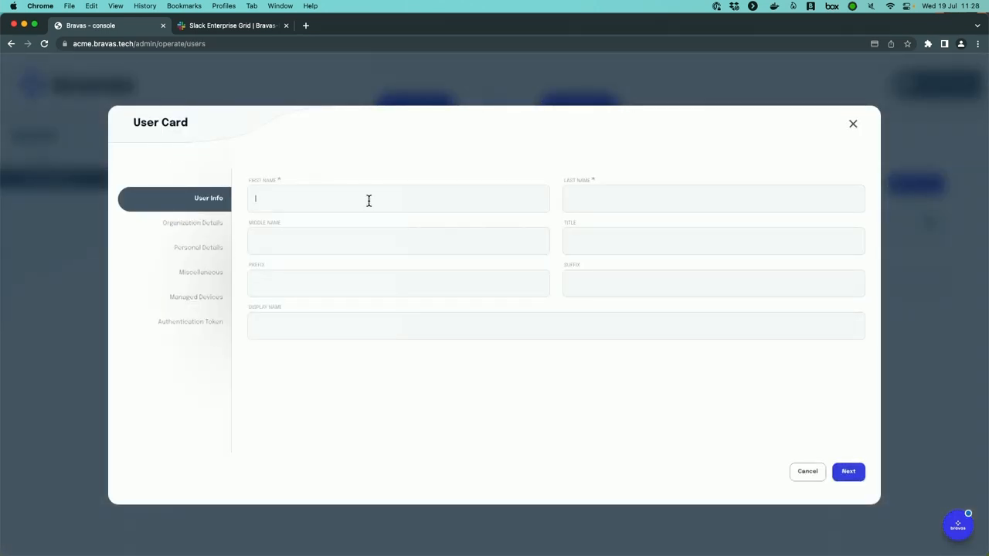
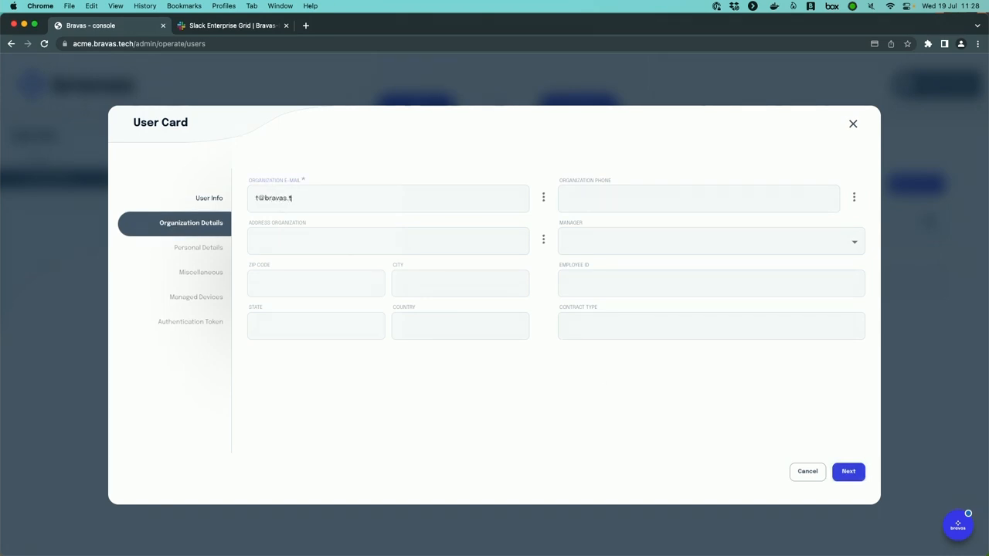
{"action": "left_click", "coordinate": [847, 472]}
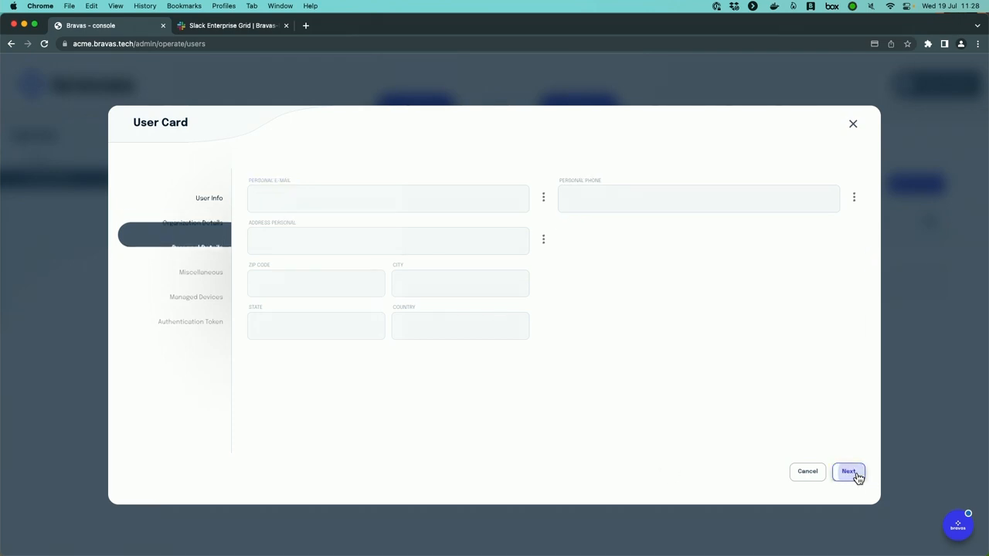
{"action": "left_click", "coordinate": [849, 471]}
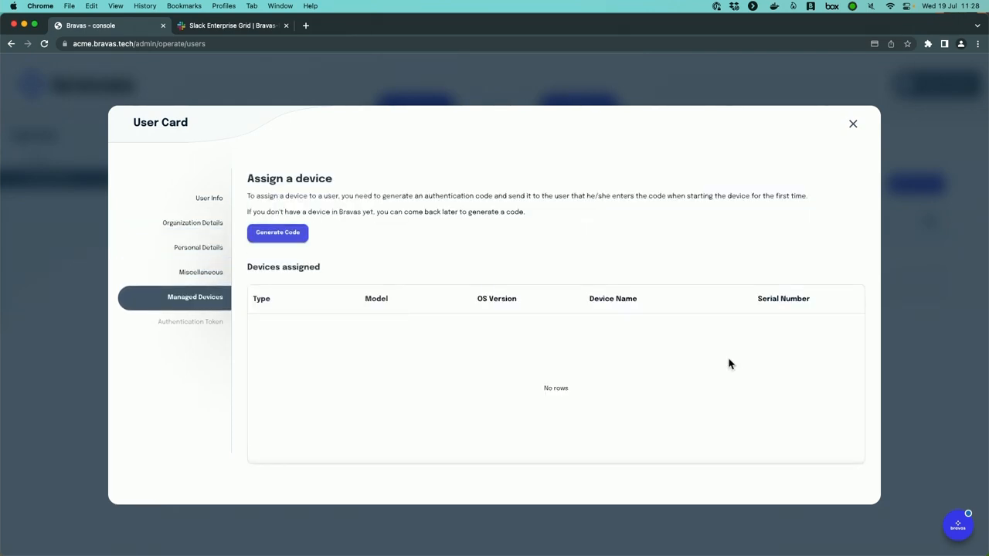
{"action": "mouse_move", "coordinate": [143, 263]}
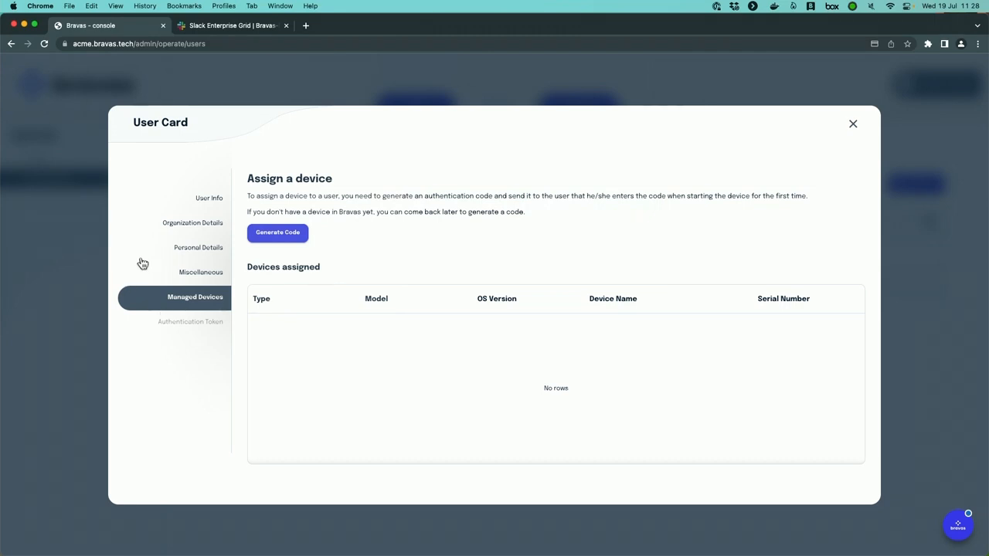
{"action": "left_click", "coordinate": [853, 124]}
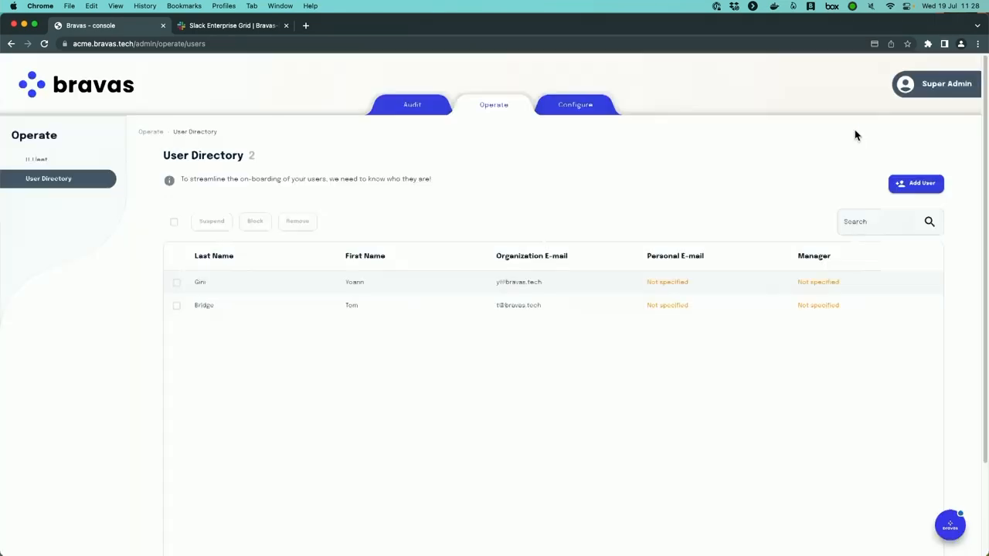
Step: Review the C-Level group's details from the Company Groups and Link Groups pages
{"action": "left_click", "coordinate": [575, 105]}
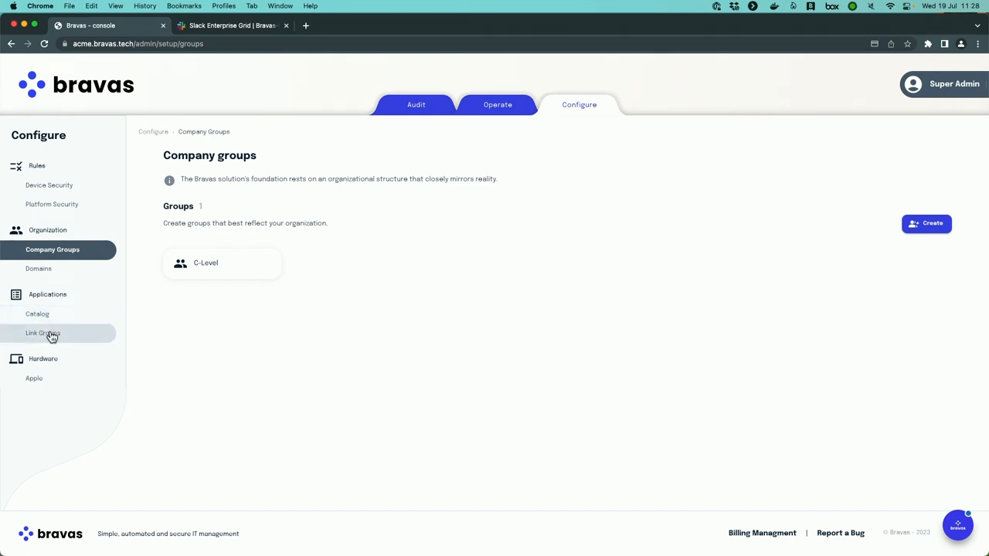
{"action": "left_click", "coordinate": [44, 334]}
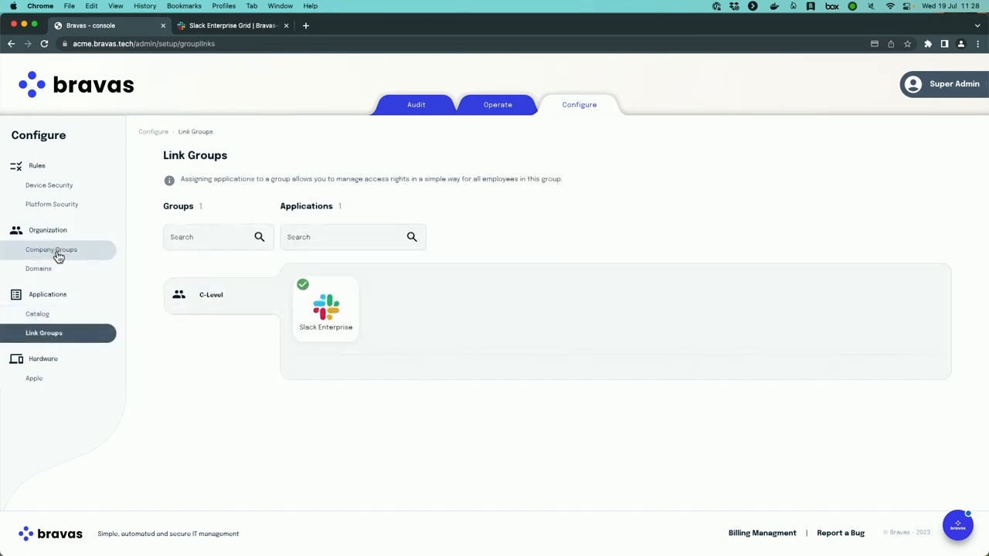
{"action": "left_click", "coordinate": [210, 294]}
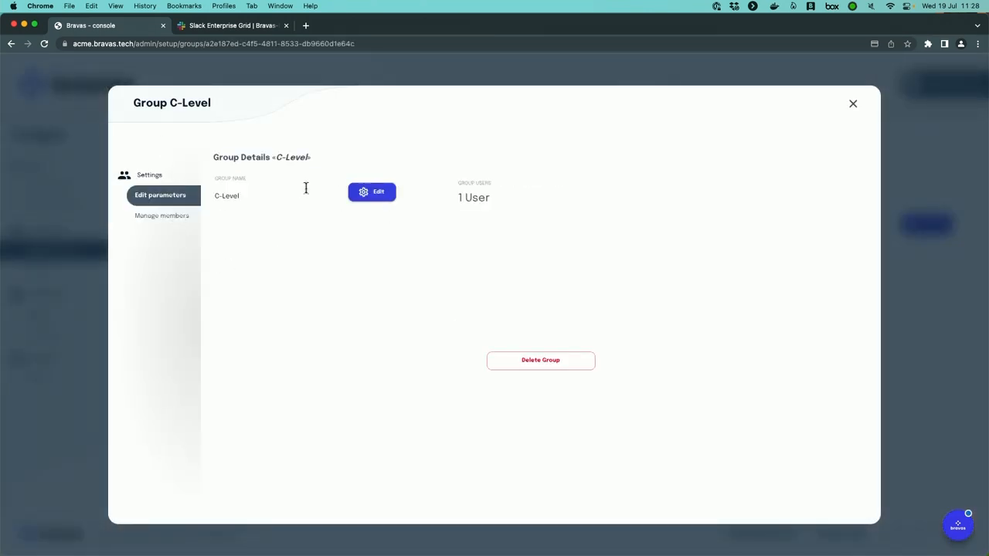
{"action": "left_click", "coordinate": [161, 216]}
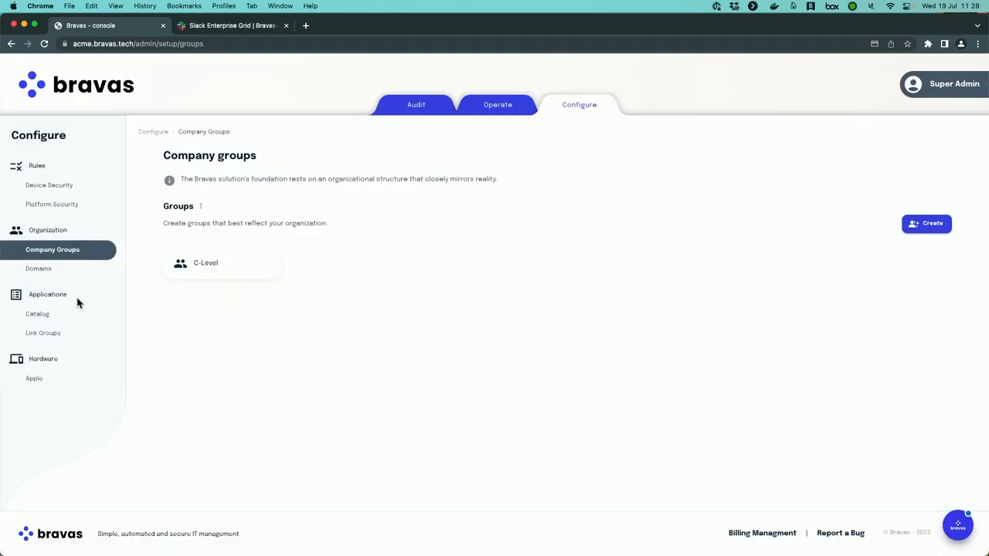
Step: Show Slack Enterprise linked to the C-Level group on the Link Groups page
{"action": "left_click", "coordinate": [37, 314]}
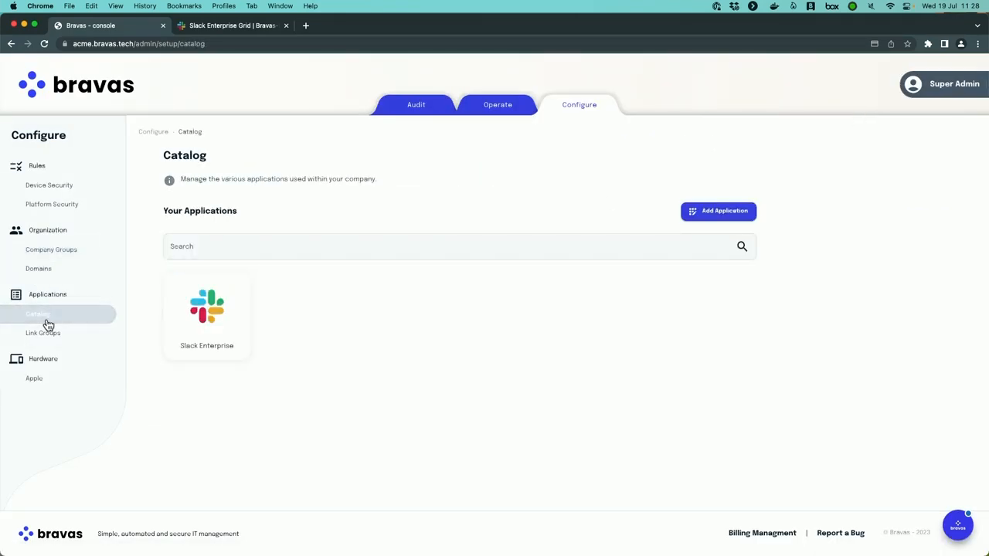
{"action": "left_click", "coordinate": [207, 309]}
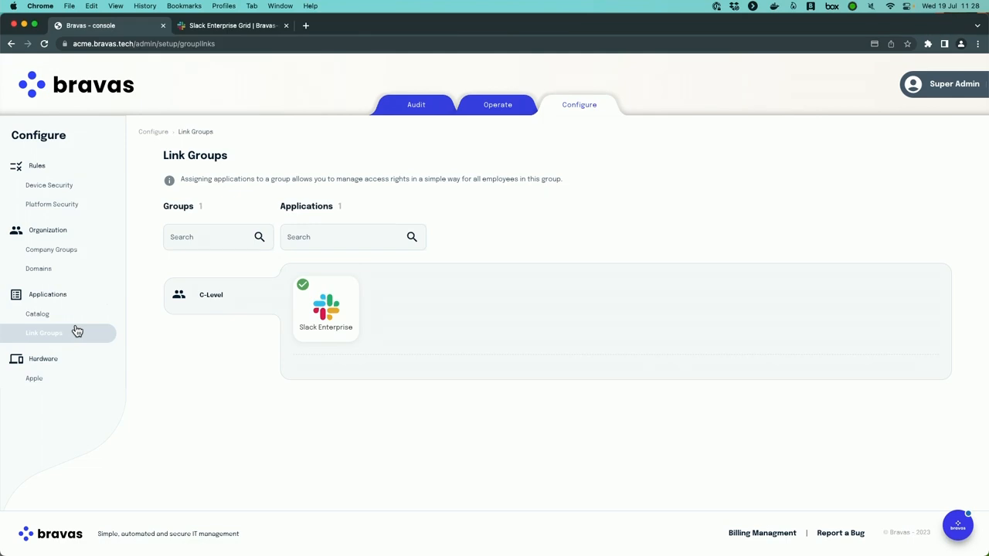
Step: Leave the browser and advance the roadmap slides to Other platforms: Windows, Android, ChromeOS, Linux
{"action": "left_click", "coordinate": [232, 25]}
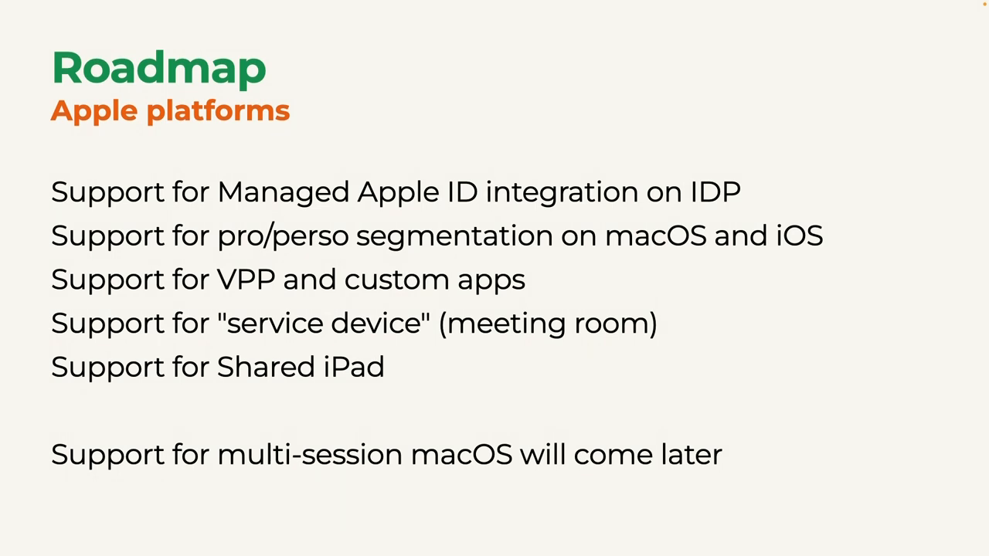
{"action": "key", "text": "Right"}
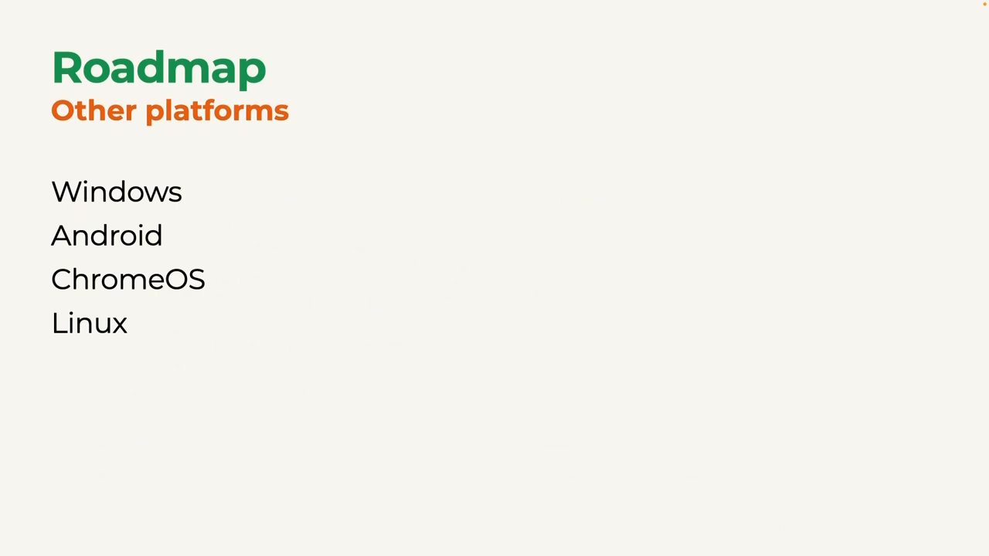